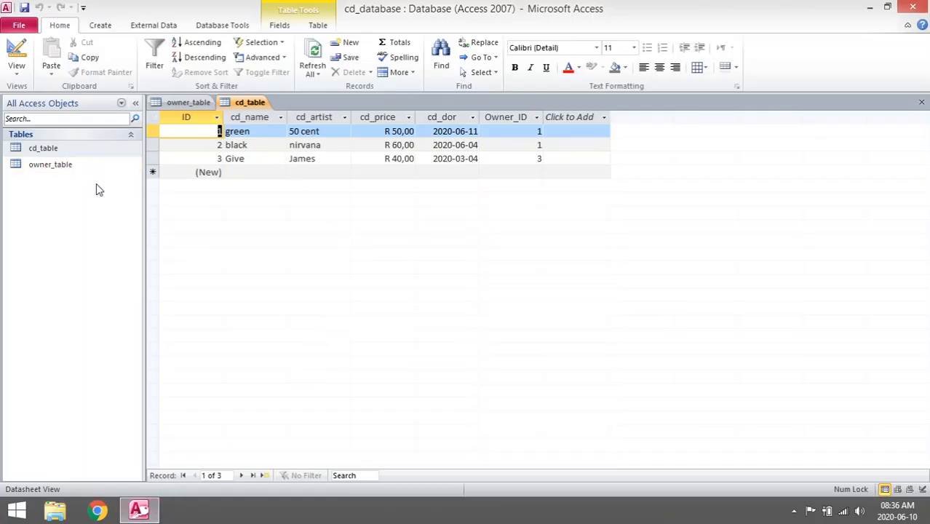
{"action": "mouse_move", "coordinate": [49, 163]}
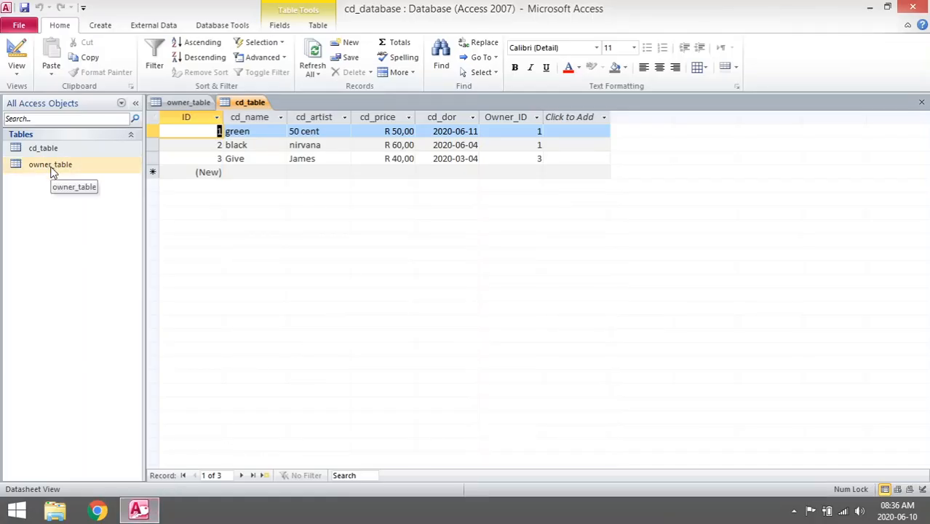
Step: From the owner_table datasheet, bring up the database's Relationships layout
{"action": "left_click", "coordinate": [42, 148]}
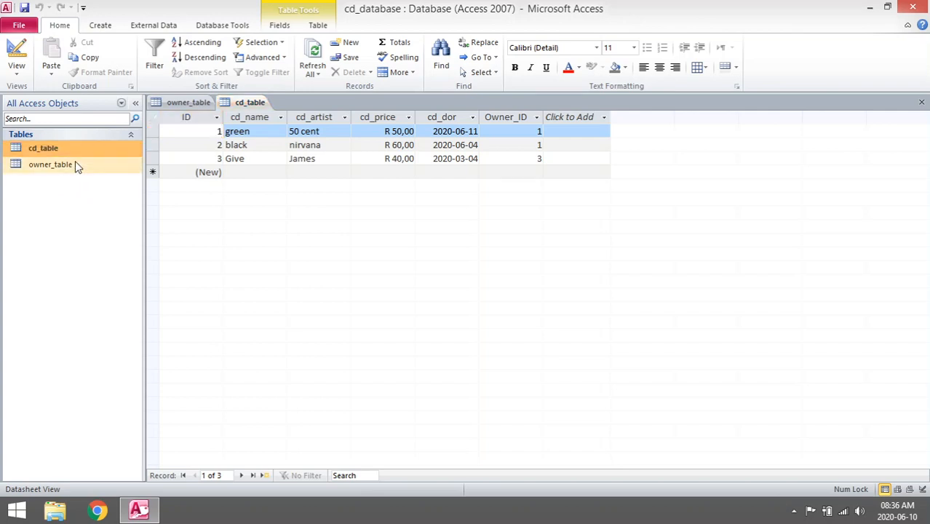
{"action": "left_click", "coordinate": [44, 149]}
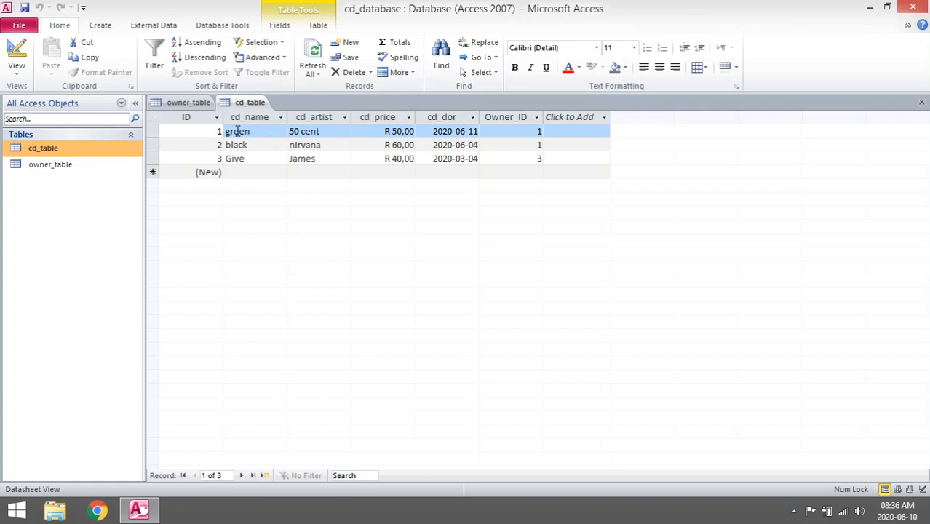
{"action": "mouse_move", "coordinate": [502, 143]}
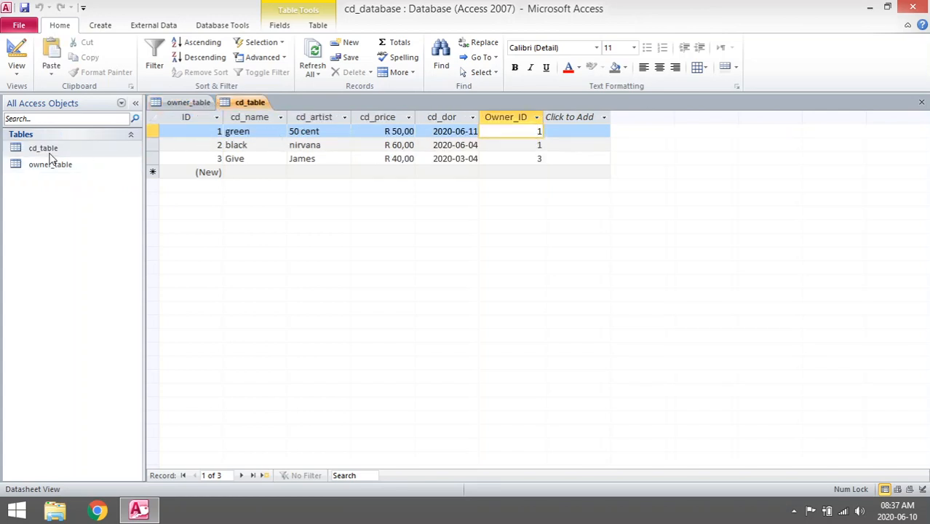
{"action": "left_click", "coordinate": [189, 102]}
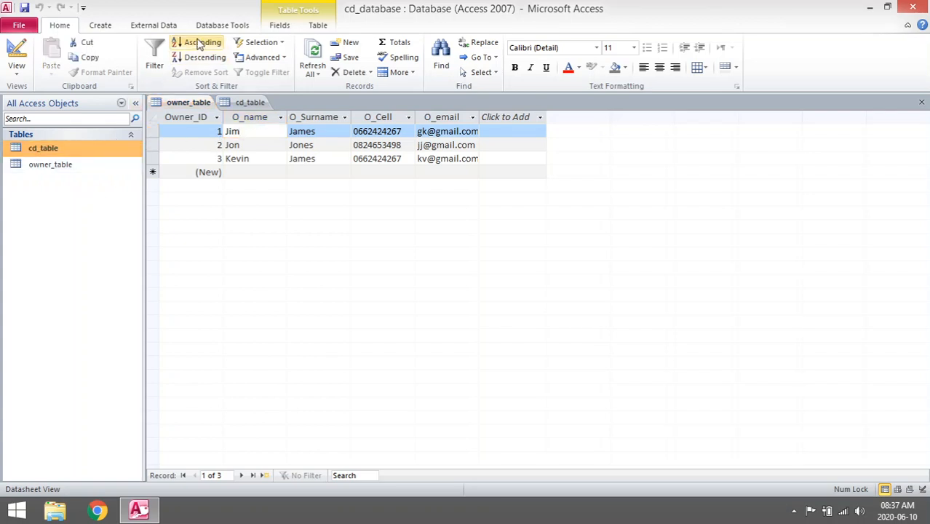
{"action": "left_click", "coordinate": [221, 25]}
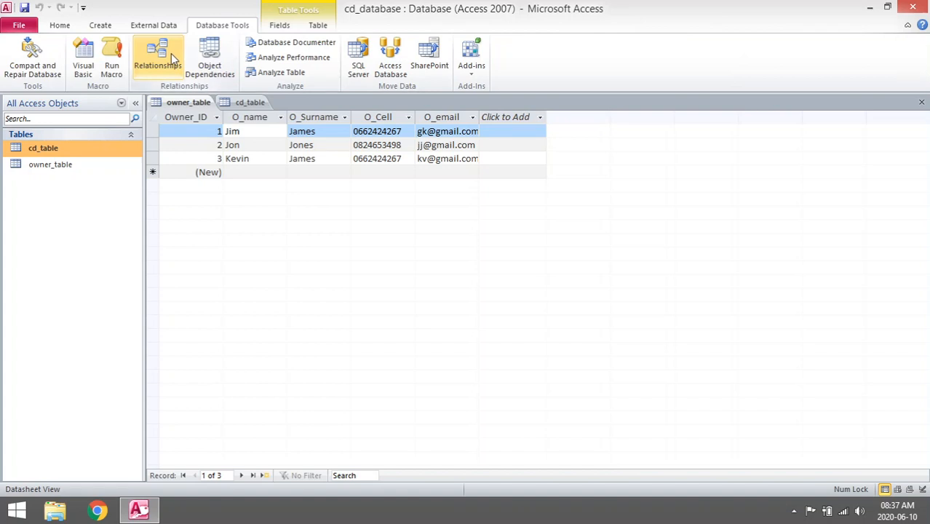
{"action": "left_click", "coordinate": [157, 59]}
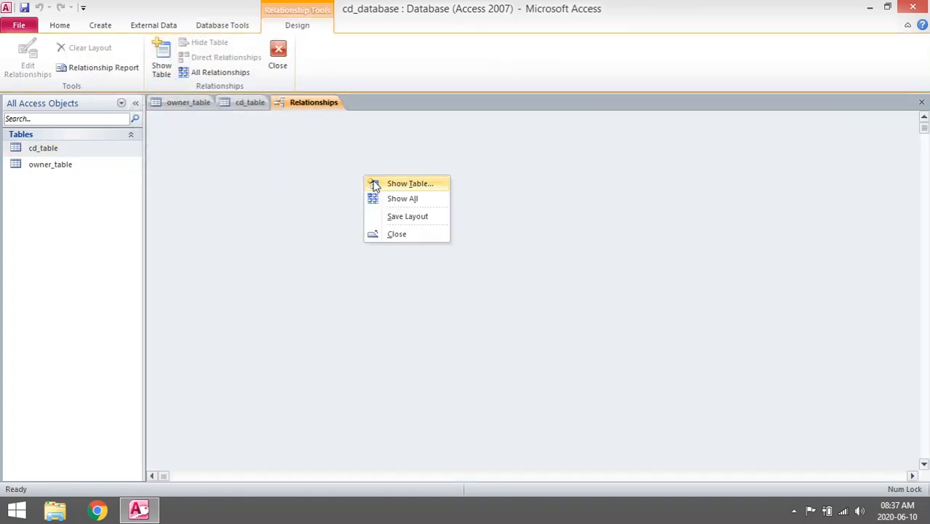
Step: Add owner_table beside cd_table in the layout and hide the duplicate owner_table
{"action": "left_click", "coordinate": [410, 183]}
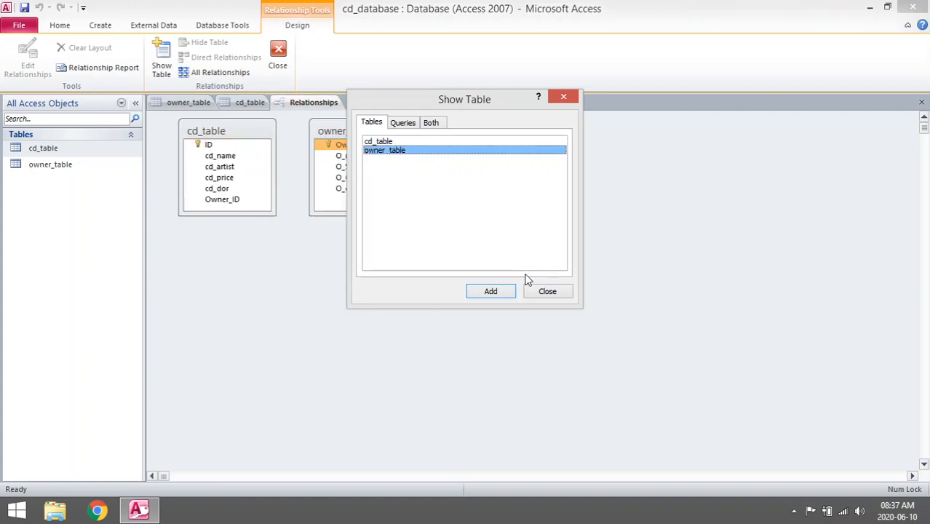
{"action": "mouse_move", "coordinate": [490, 291]}
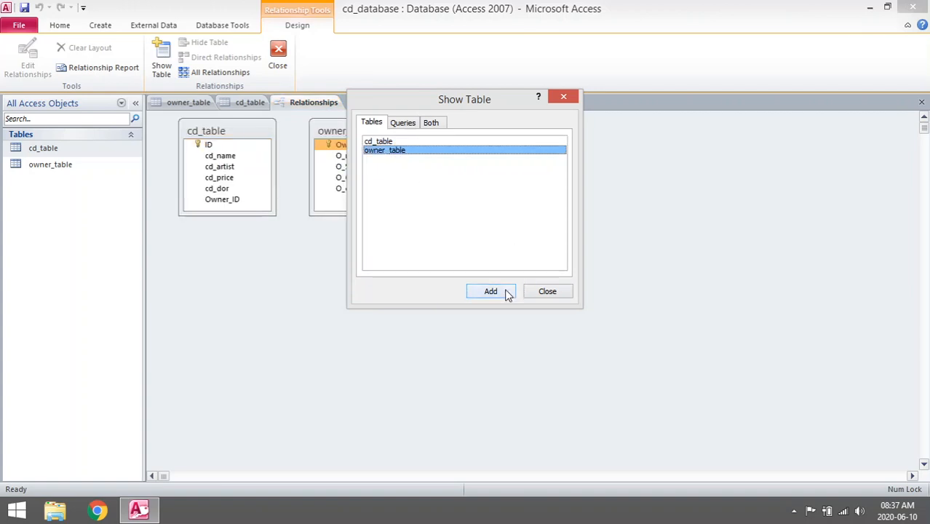
{"action": "left_click", "coordinate": [490, 291]}
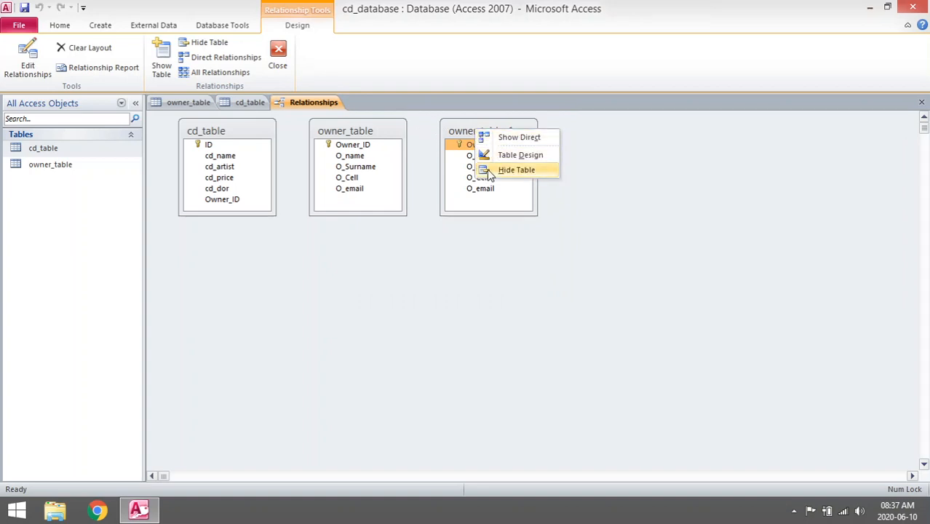
{"action": "left_click", "coordinate": [515, 168]}
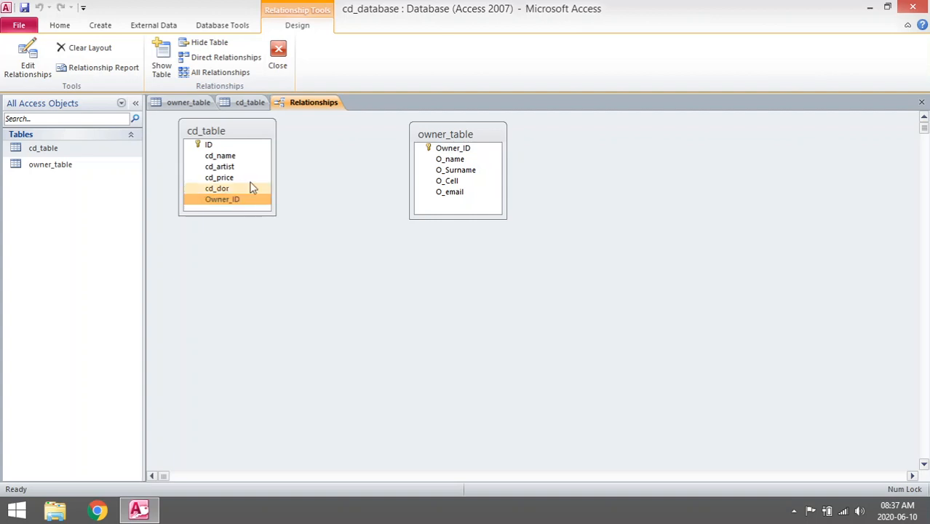
Step: Attempt a one-to-many Owner_ID link with referential integrity; dismiss the cd_table lock warning
{"action": "left_click_drag", "start_coordinate": [227, 131], "coordinate": [576, 142]}
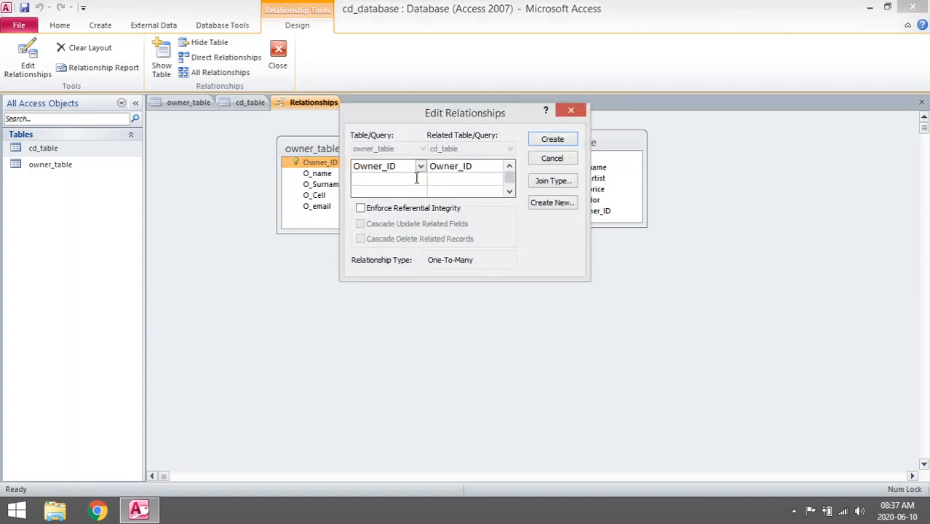
{"action": "left_click", "coordinate": [361, 208]}
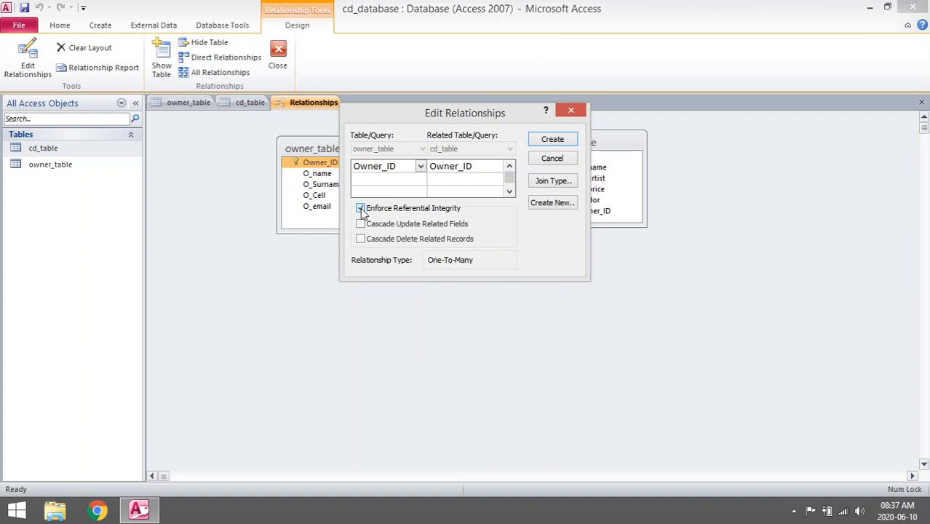
{"action": "left_click", "coordinate": [361, 208]}
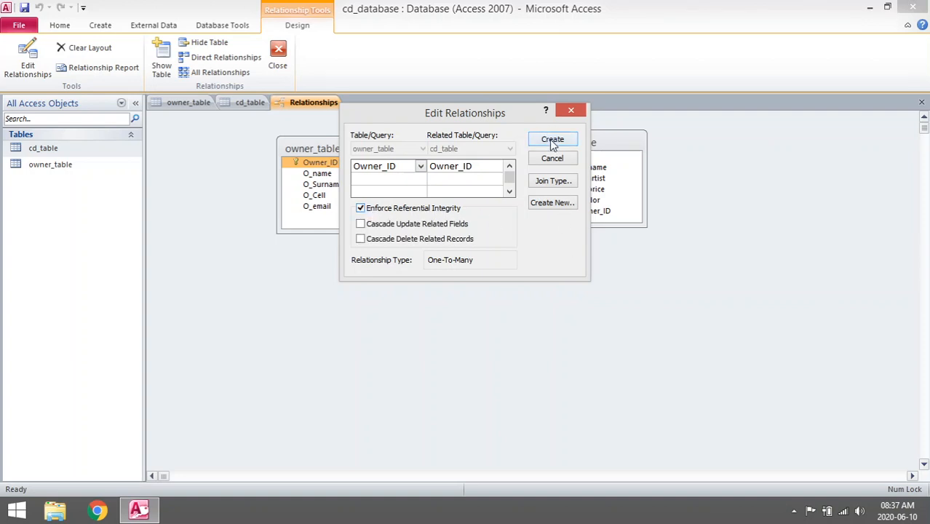
{"action": "left_click", "coordinate": [553, 139]}
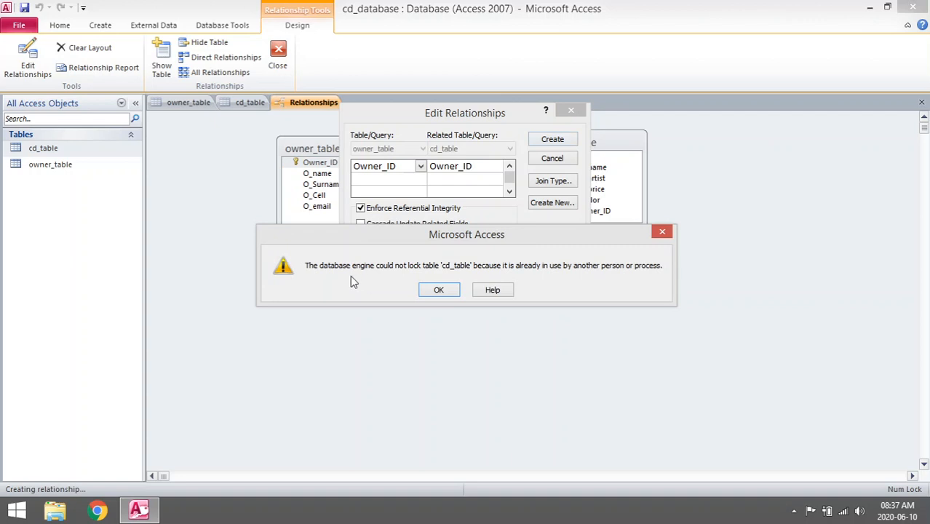
{"action": "mouse_move", "coordinate": [357, 284]}
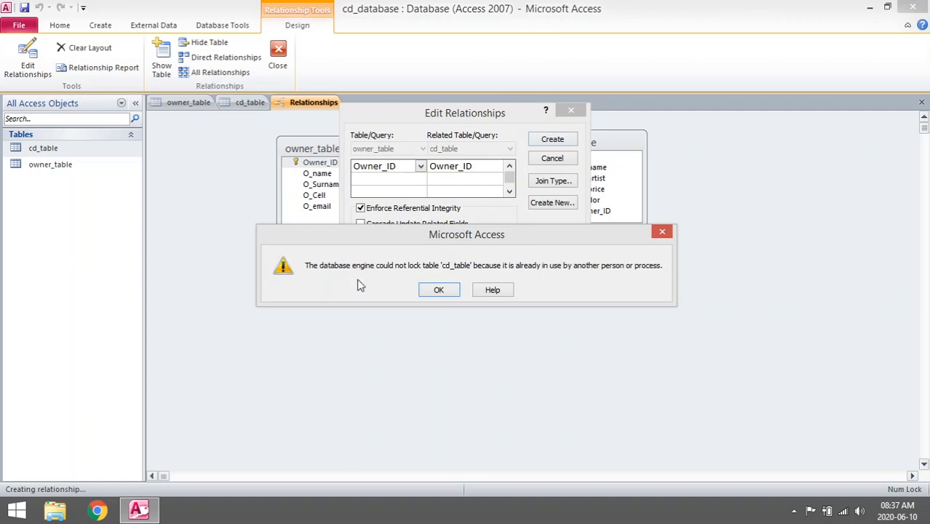
{"action": "mouse_move", "coordinate": [444, 275]}
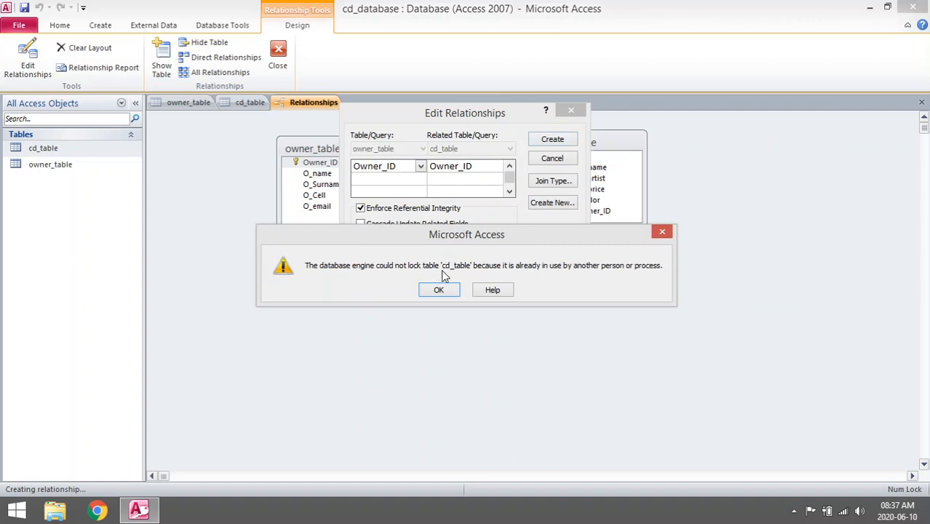
{"action": "mouse_move", "coordinate": [536, 275]}
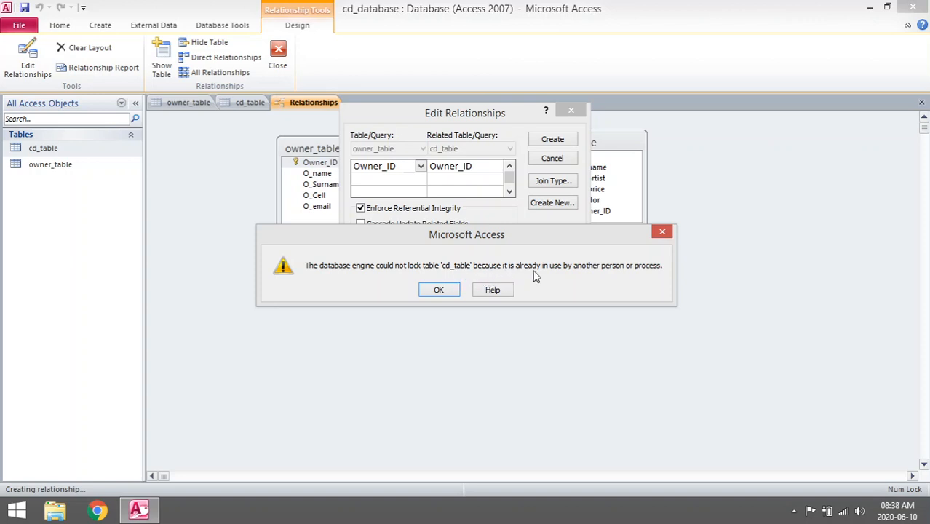
{"action": "mouse_move", "coordinate": [513, 284]}
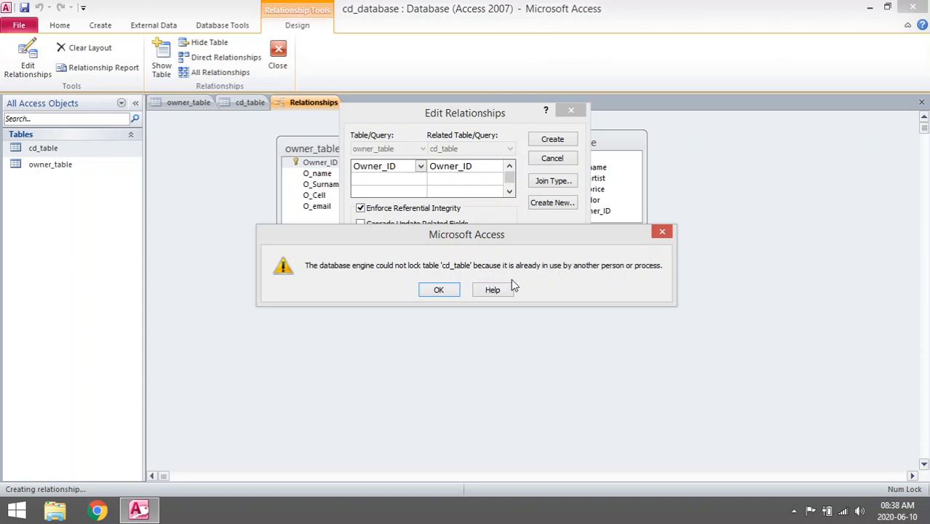
{"action": "left_click", "coordinate": [438, 290]}
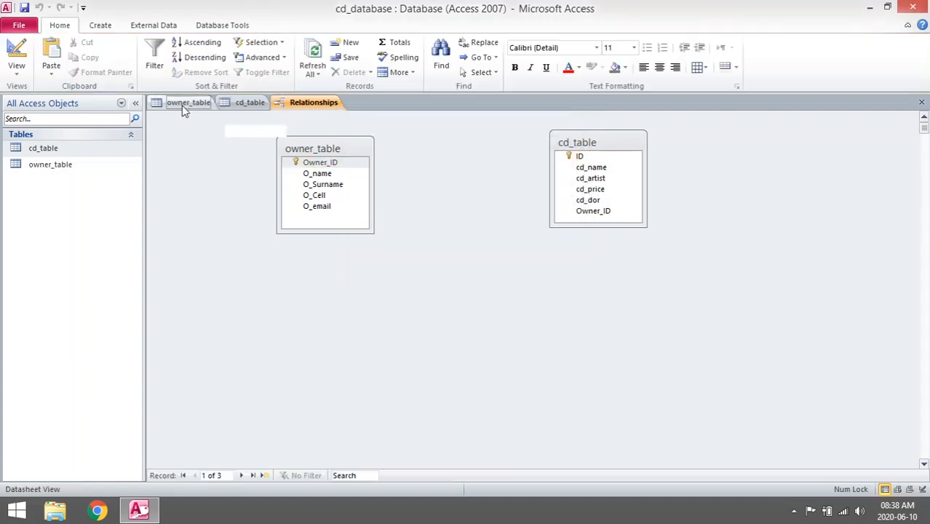
Step: Close the open tables, create the one-to-many Owner_ID relationship, and reopen cd_table's datasheet
{"action": "right_click", "coordinate": [189, 101]}
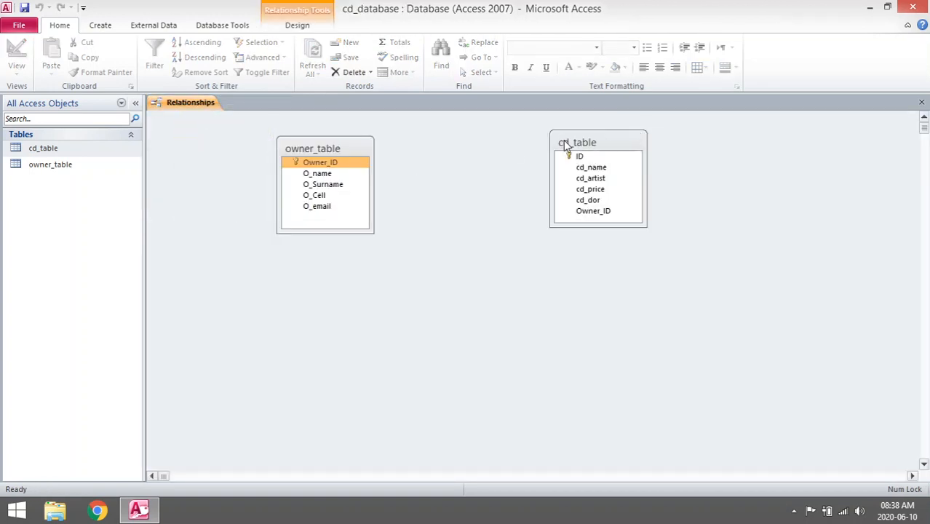
{"action": "left_click_drag", "start_coordinate": [577, 142], "coordinate": [501, 151]}
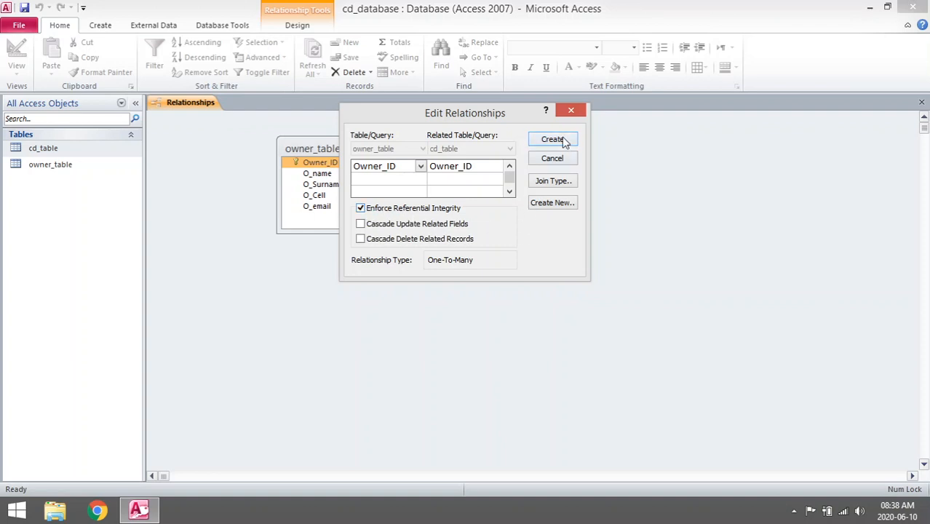
{"action": "left_click", "coordinate": [553, 140]}
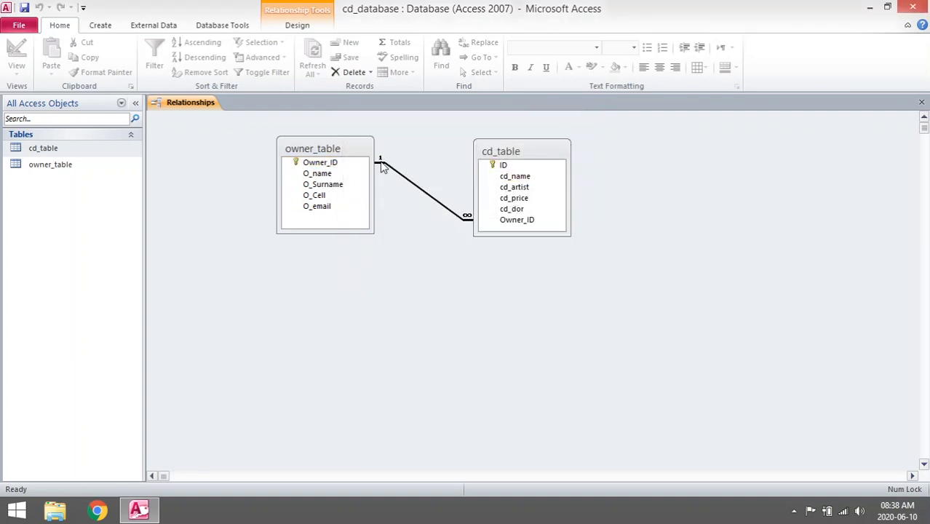
{"action": "left_click", "coordinate": [320, 163]}
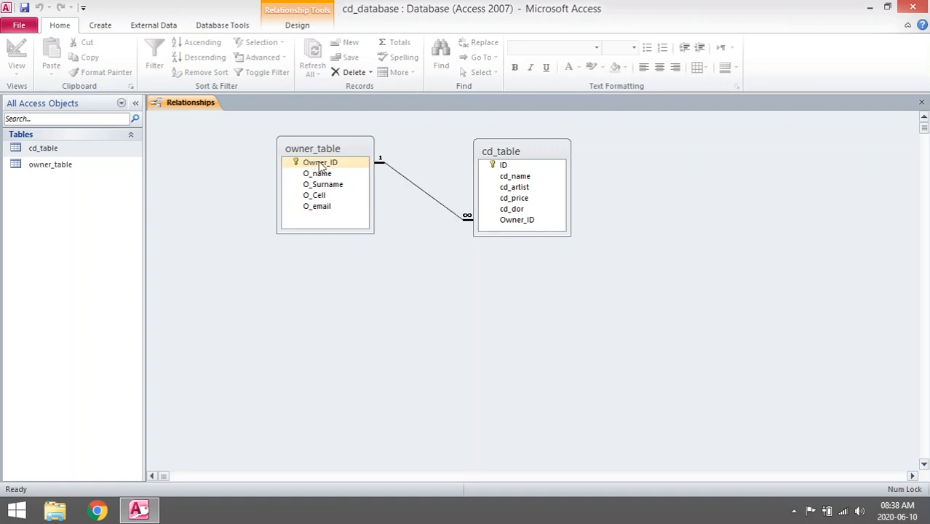
{"action": "left_click", "coordinate": [504, 165]}
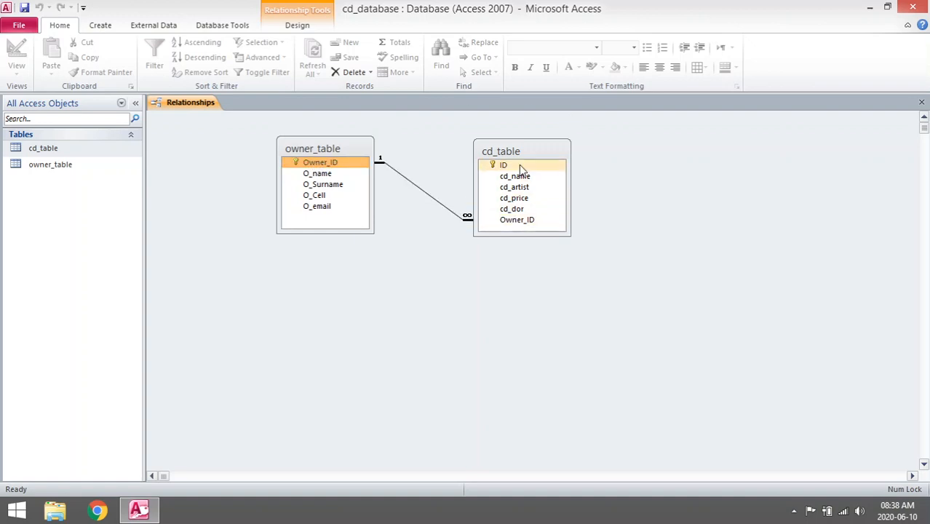
{"action": "left_click", "coordinate": [516, 220]}
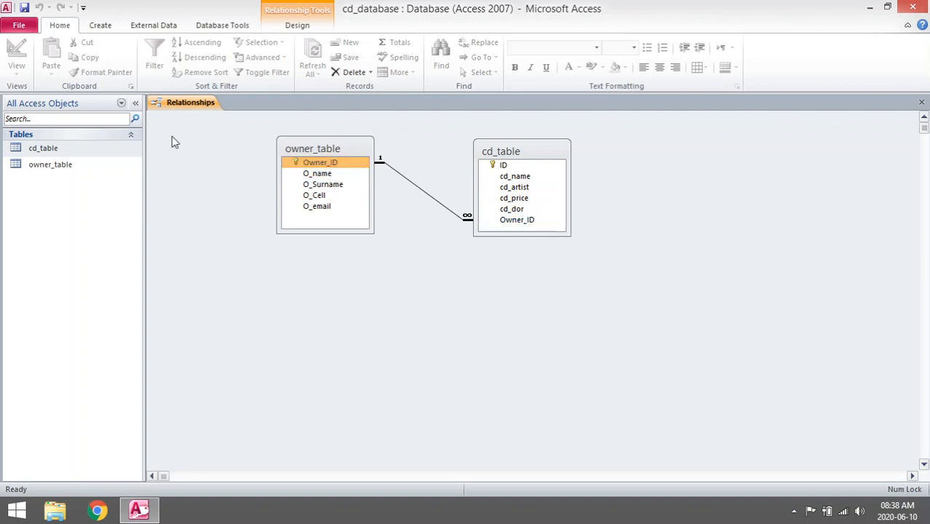
{"action": "double_click", "coordinate": [42, 148]}
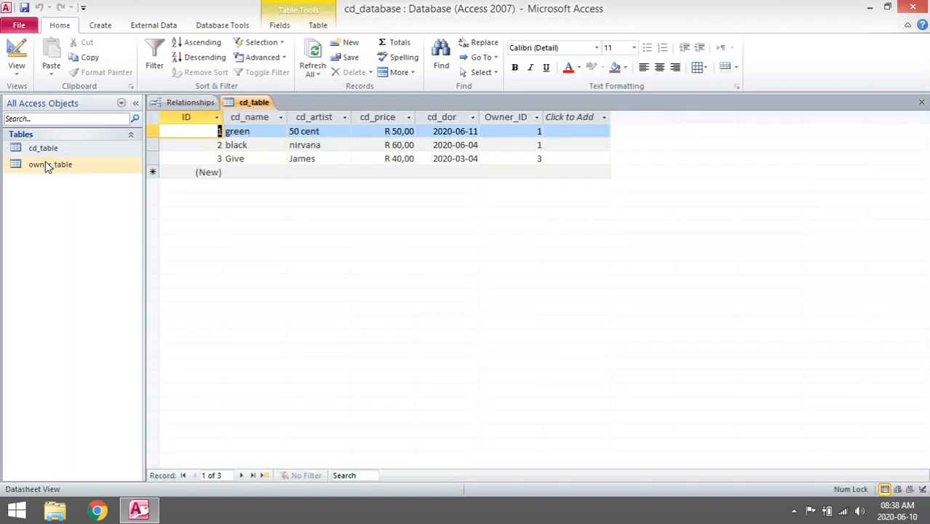
Step: In owner_table, expand Jim's, Jon's and the next owner's rows to view their CD subdatasheets
{"action": "double_click", "coordinate": [50, 163]}
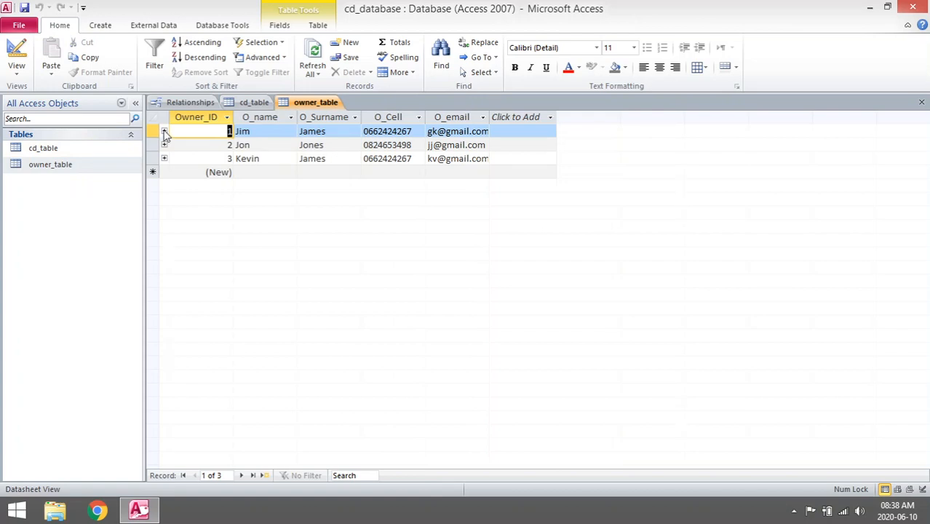
{"action": "left_click", "coordinate": [165, 131]}
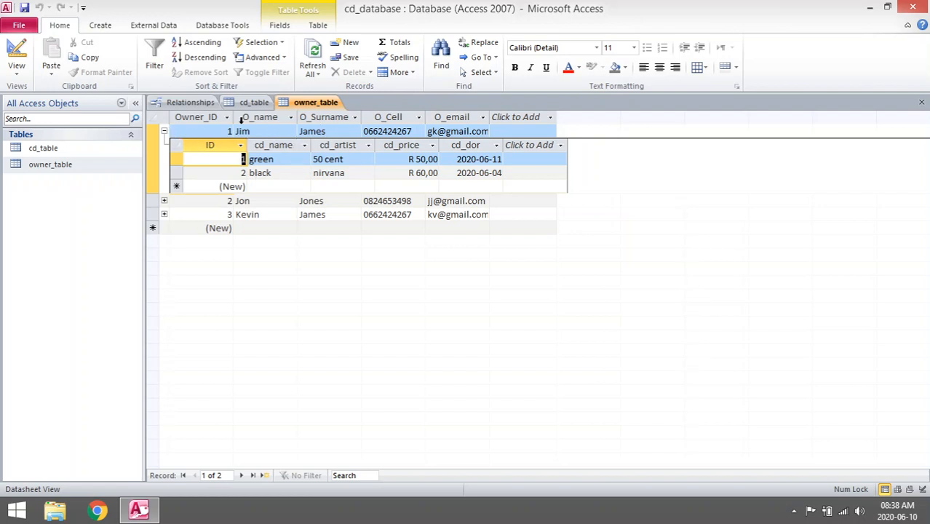
{"action": "left_click", "coordinate": [163, 131]}
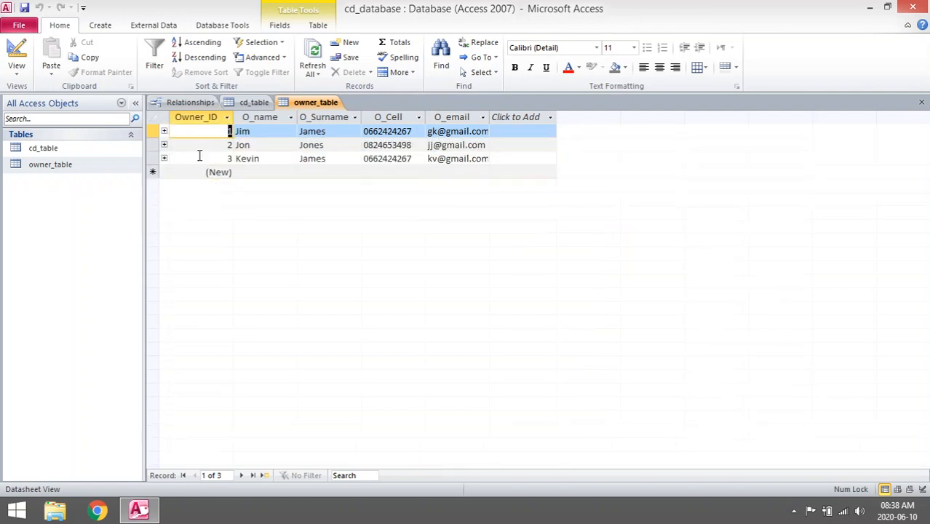
{"action": "left_click", "coordinate": [165, 146]}
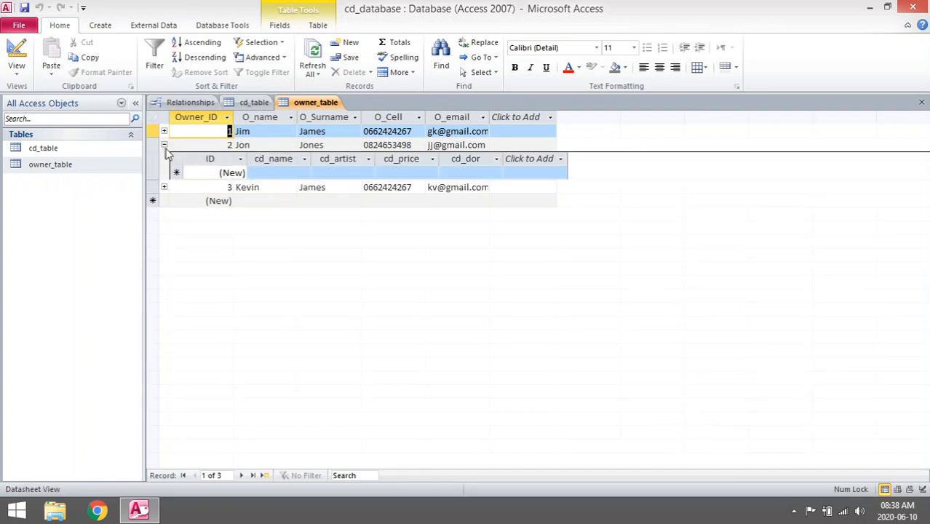
{"action": "left_click", "coordinate": [165, 145]}
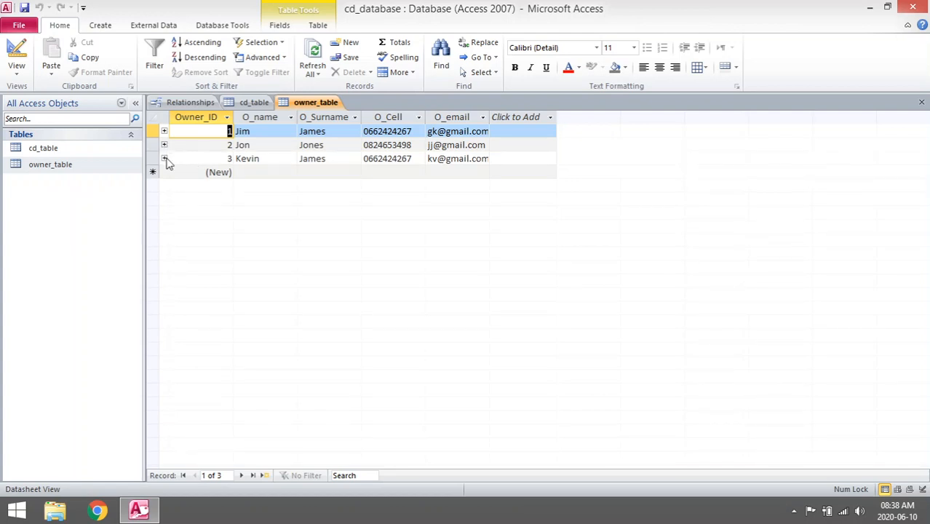
{"action": "left_click", "coordinate": [164, 157]}
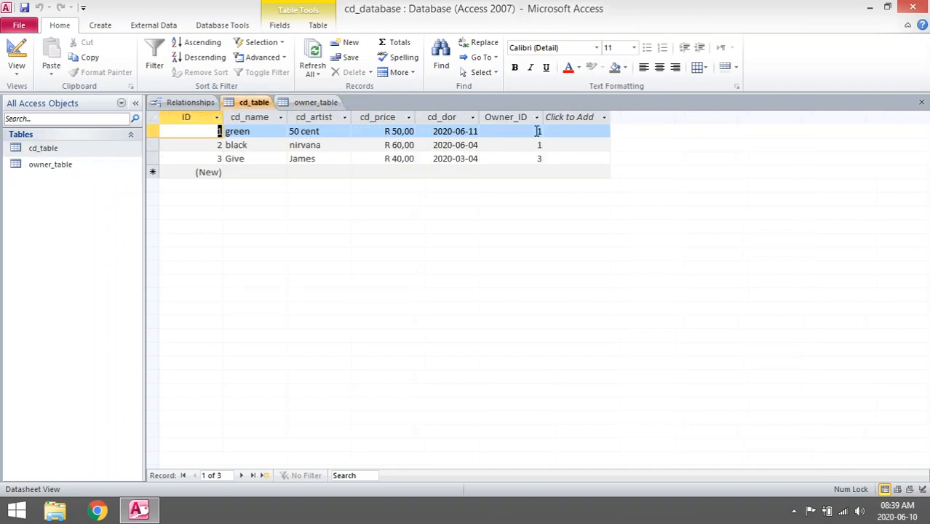
{"action": "left_click", "coordinate": [539, 131]}
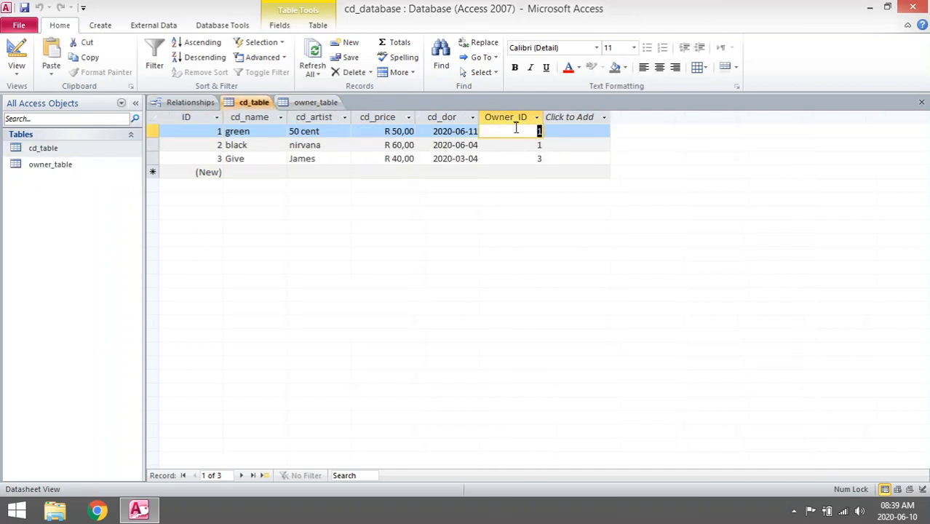